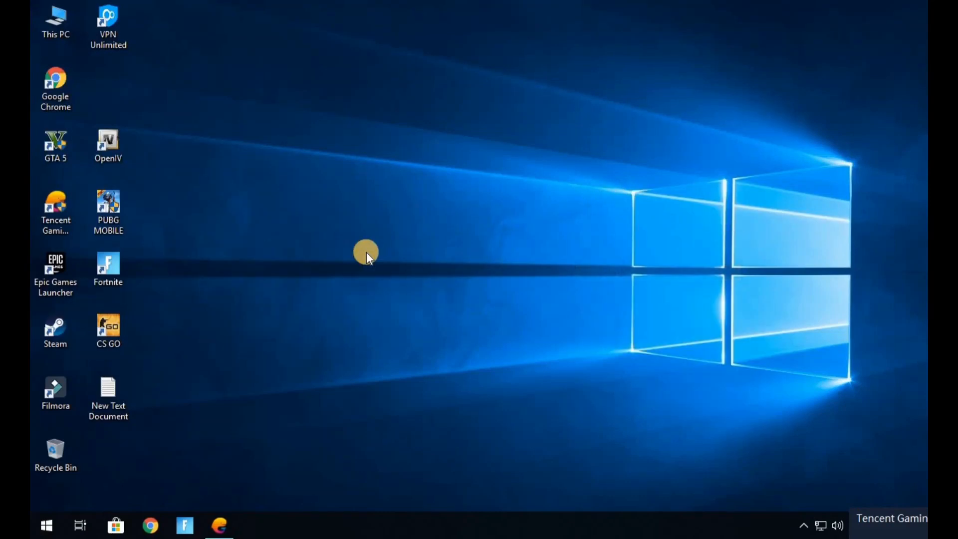
{"action": "mouse_move", "coordinate": [36, 530]}
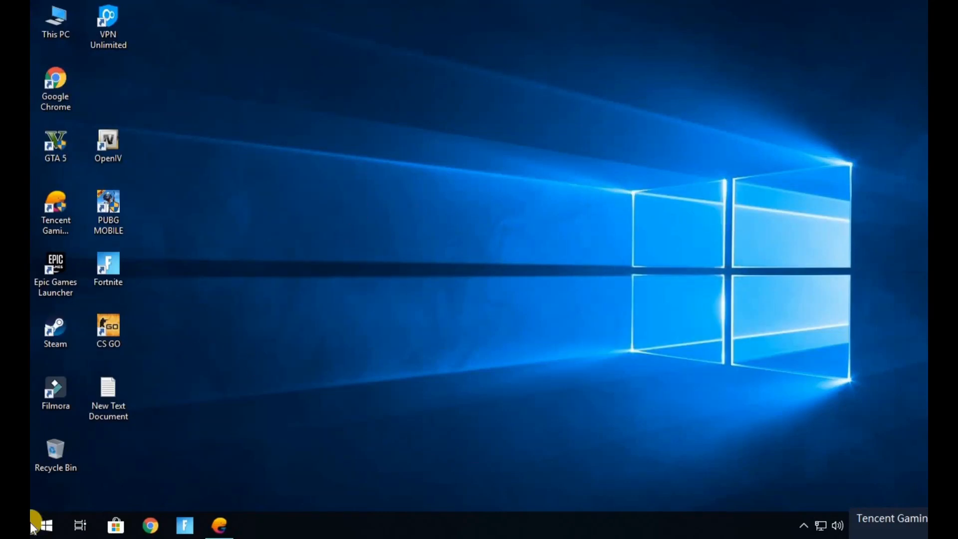
Step: Search 'con' from the Start menu and launch Control Panel
{"action": "left_click", "coordinate": [47, 524]}
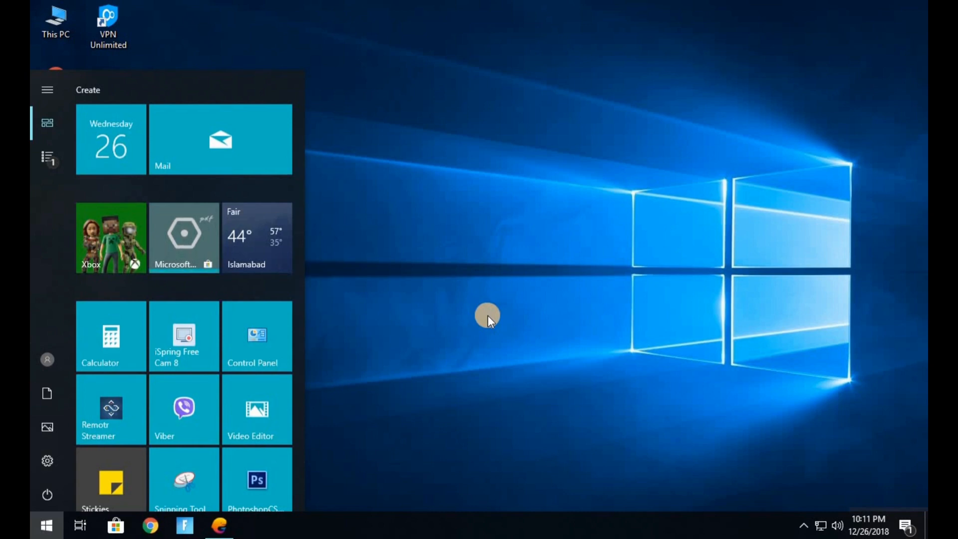
{"action": "type", "text": "con"}
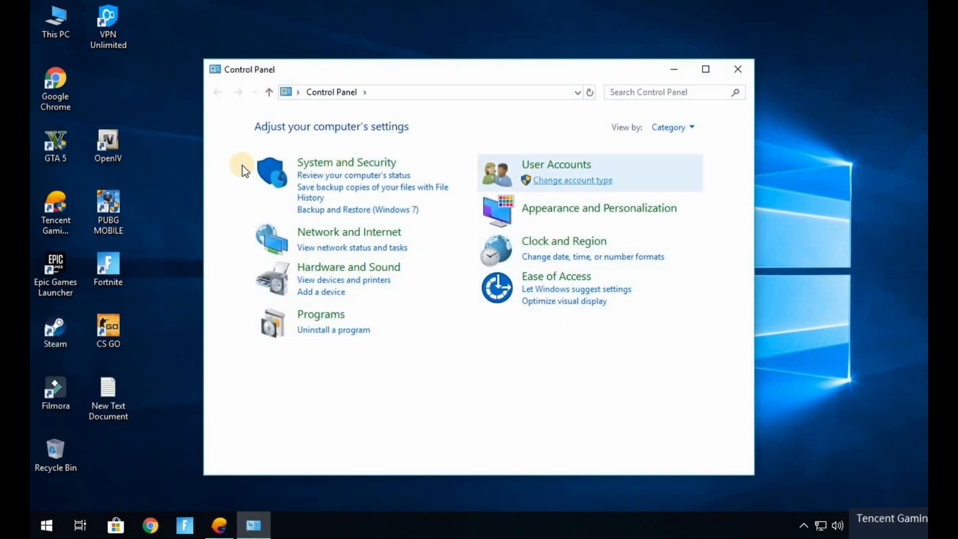
Step: Navigate Network and Internet > Network and Sharing Center and show the Ethernet connection status
{"action": "left_click", "coordinate": [350, 231]}
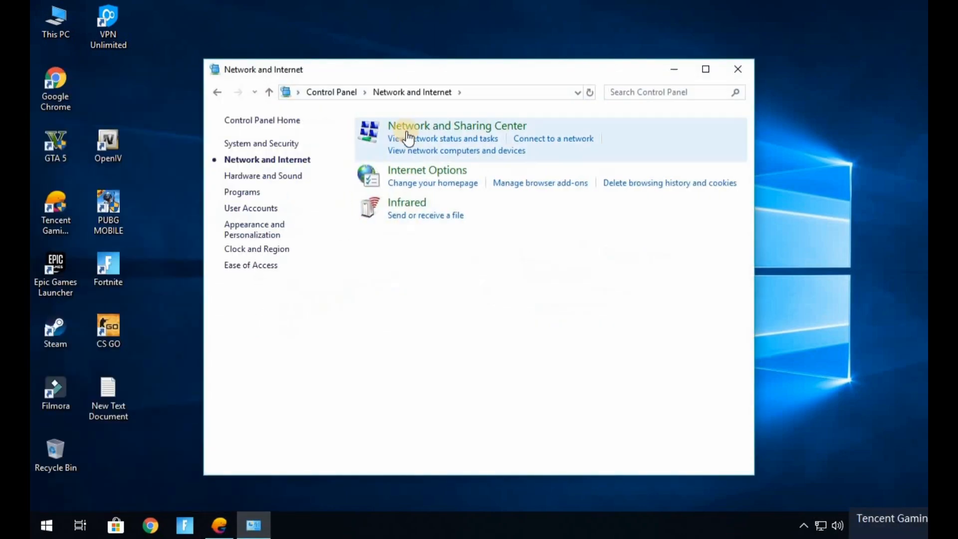
{"action": "left_click", "coordinate": [436, 128]}
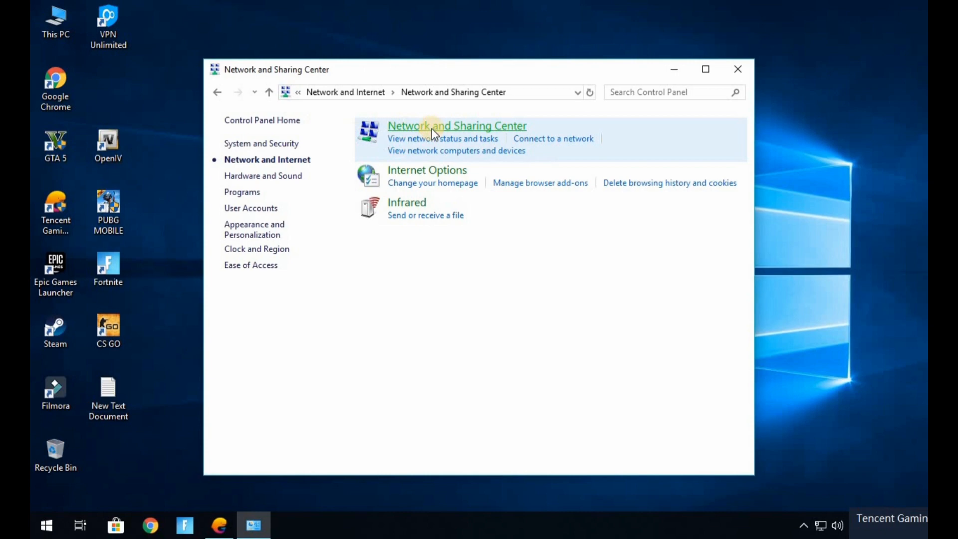
{"action": "left_click", "coordinate": [458, 126]}
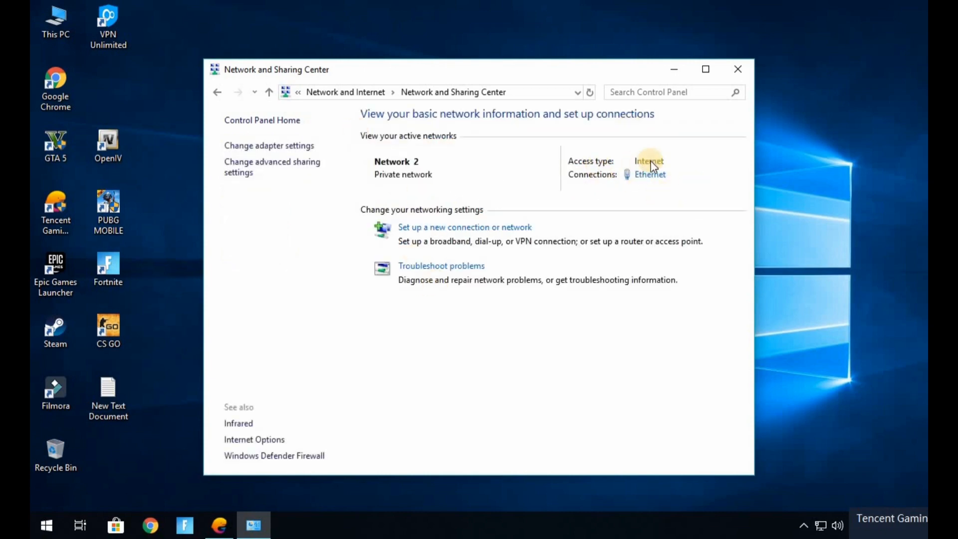
{"action": "left_click", "coordinate": [651, 173]}
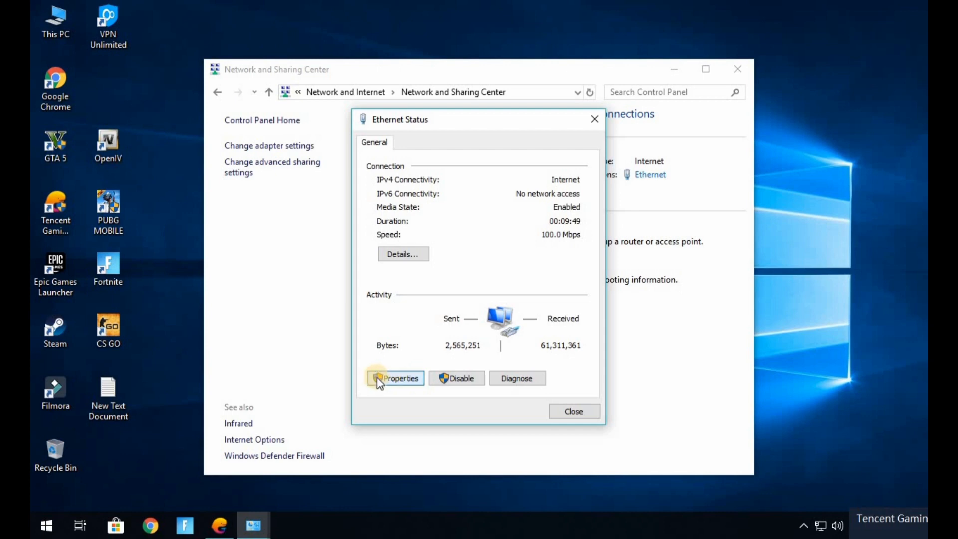
Step: Bring up the Ethernet connection's IPv4 (TCP/IPv4) properties
{"action": "left_click", "coordinate": [398, 378]}
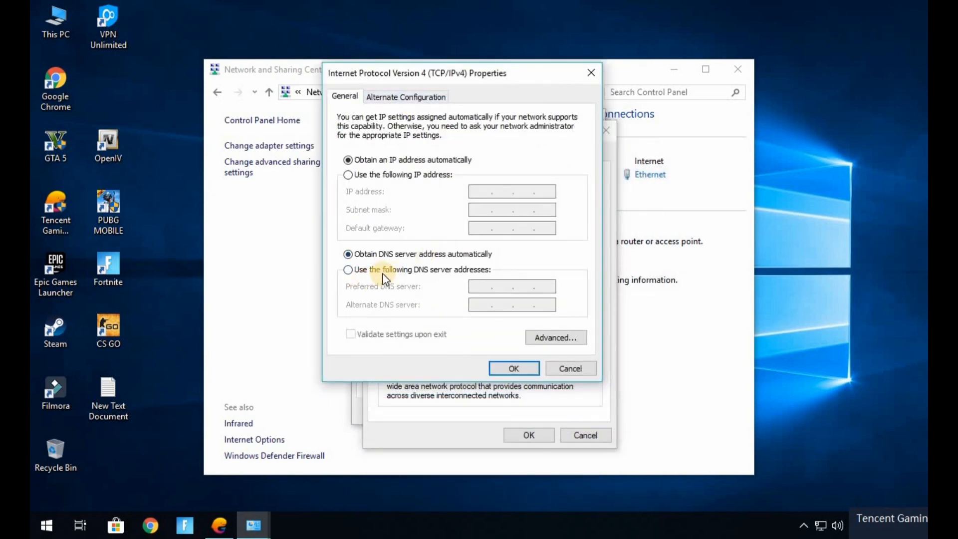
Step: Set manual DNS servers 8.8.8.8 and 8.8.4.4, confirm, and close the network windows
{"action": "left_click", "coordinate": [347, 269]}
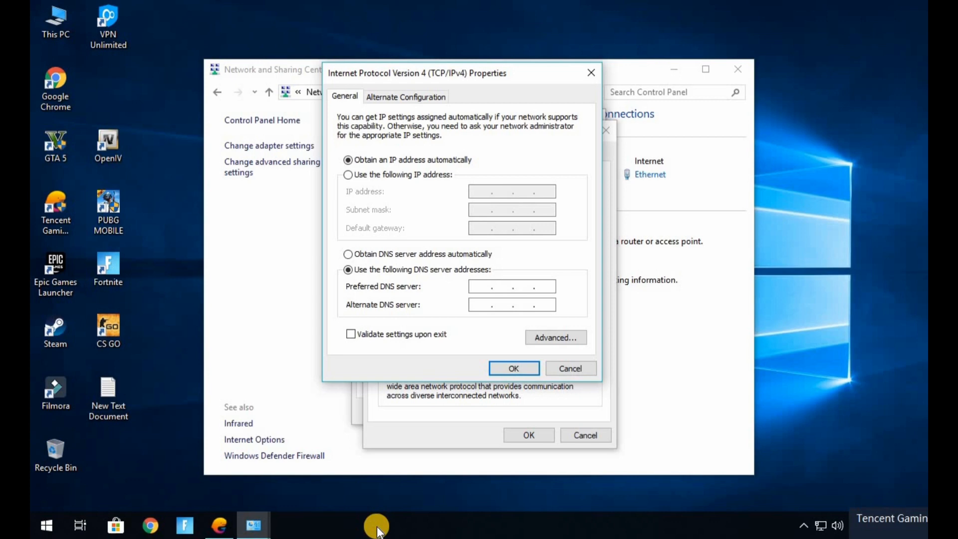
{"action": "type", "text": "85"}
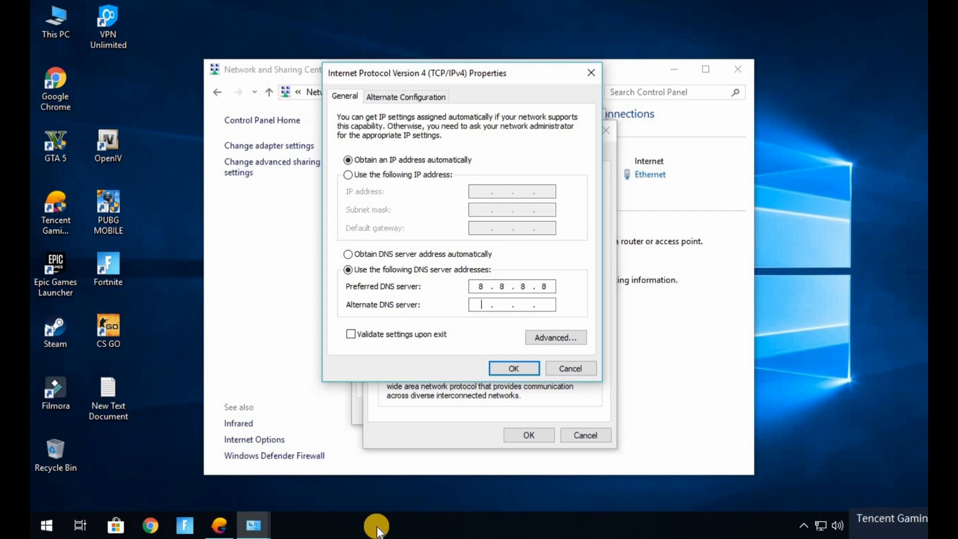
{"action": "type", "text": "8.8"}
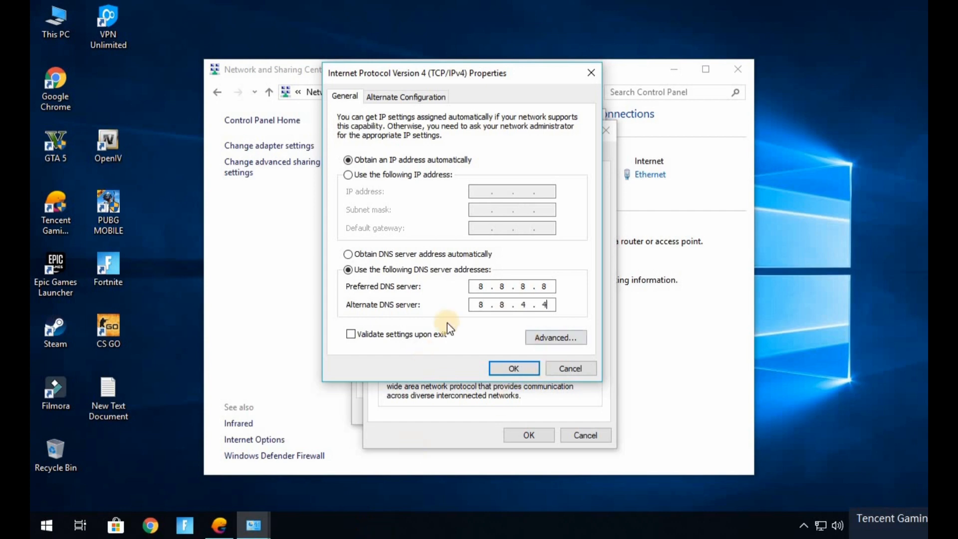
{"action": "left_click", "coordinate": [514, 368]}
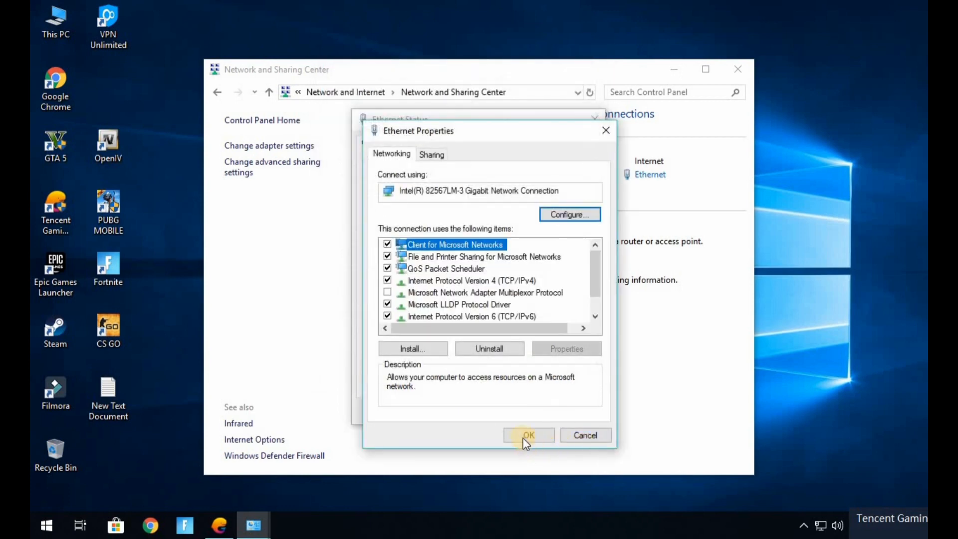
{"action": "left_click", "coordinate": [529, 435]}
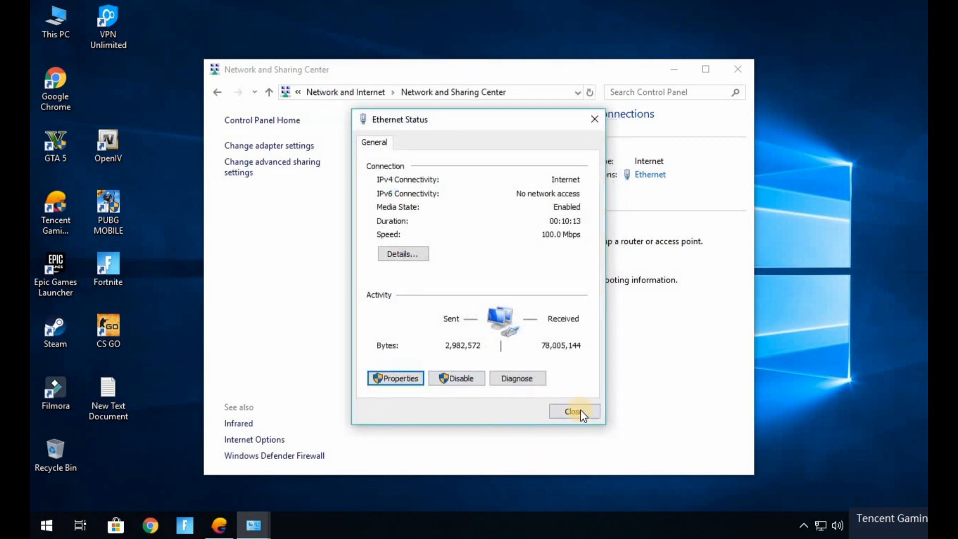
{"action": "left_click", "coordinate": [574, 411]}
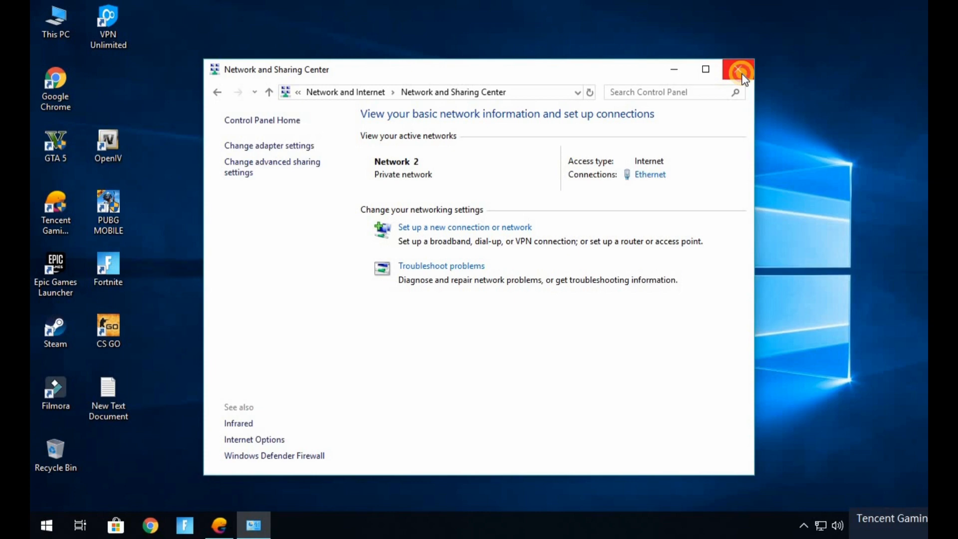
{"action": "left_click", "coordinate": [738, 68]}
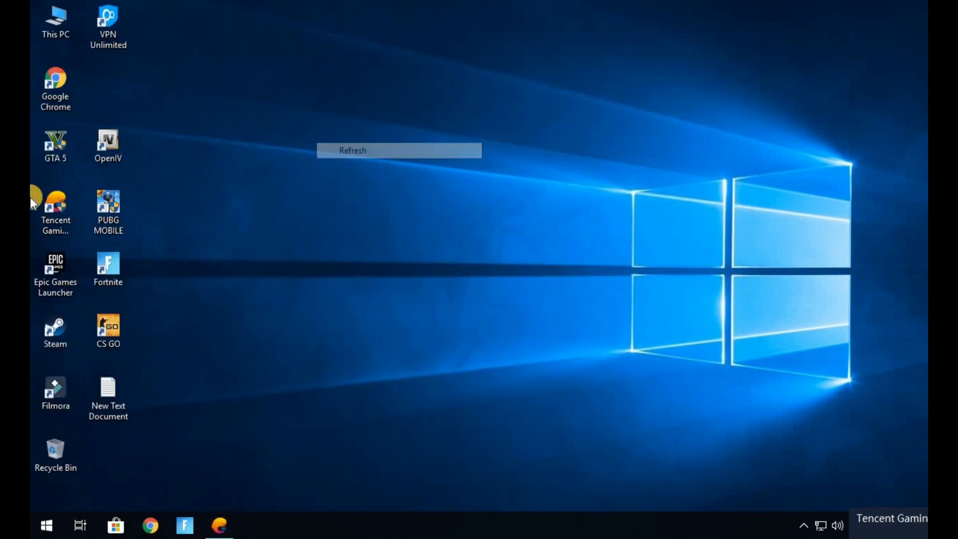
Step: Launch Tencent Gaming Buddy from the desktop and start PUBG MOBILE
{"action": "left_click", "coordinate": [55, 204]}
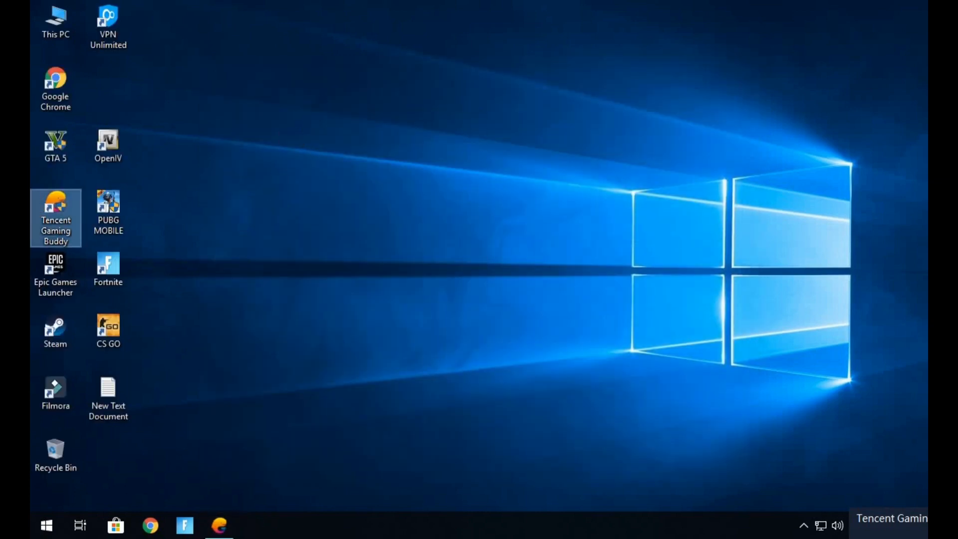
{"action": "double_click", "coordinate": [55, 207]}
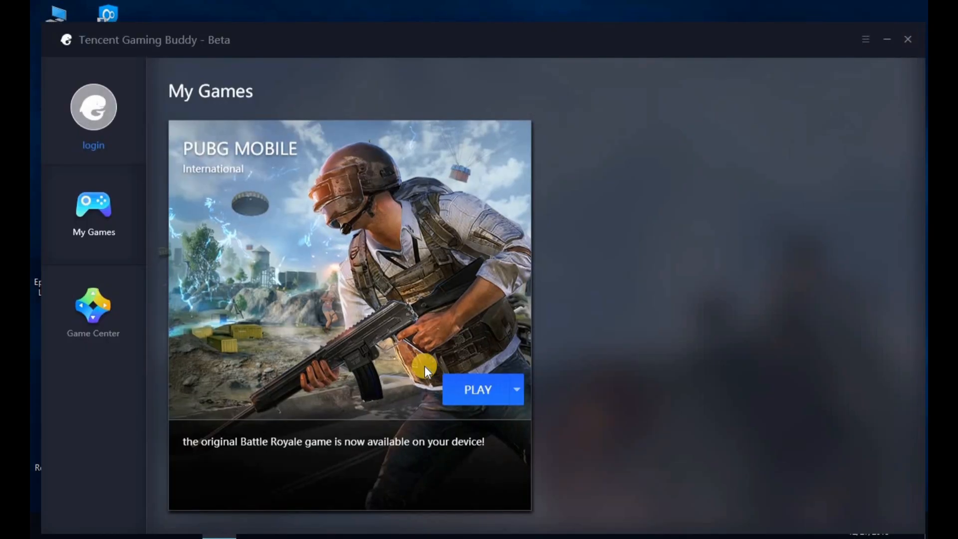
{"action": "left_click", "coordinate": [479, 389]}
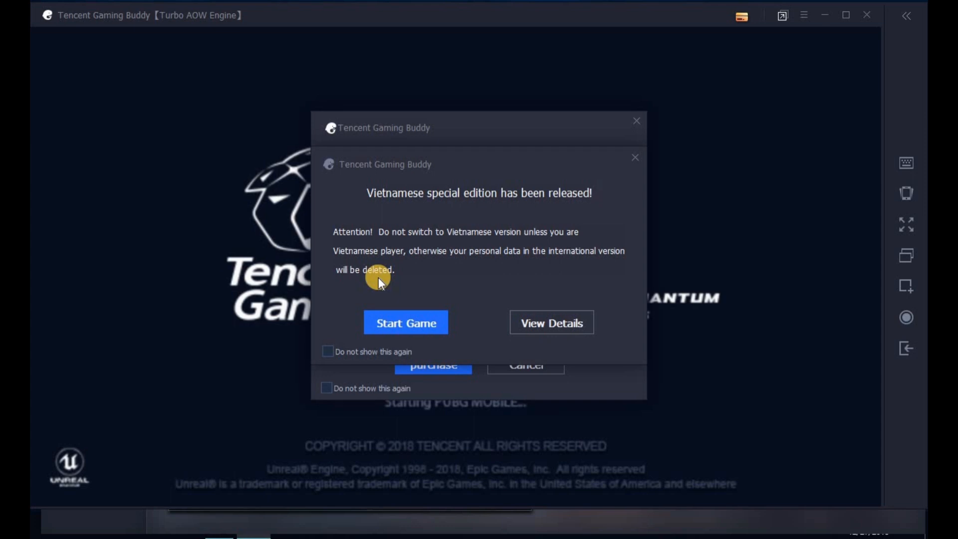
{"action": "mouse_move", "coordinate": [379, 277]}
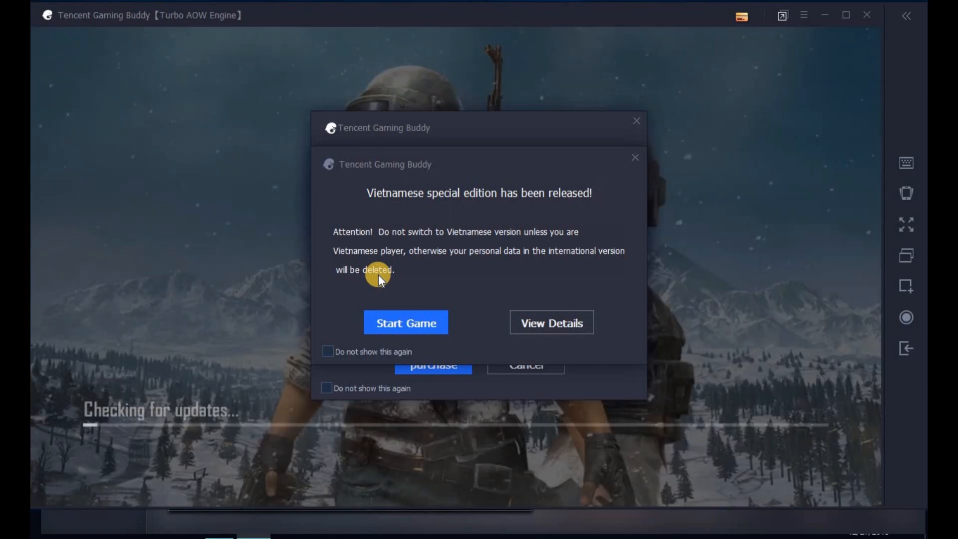
{"action": "mouse_move", "coordinate": [405, 237]}
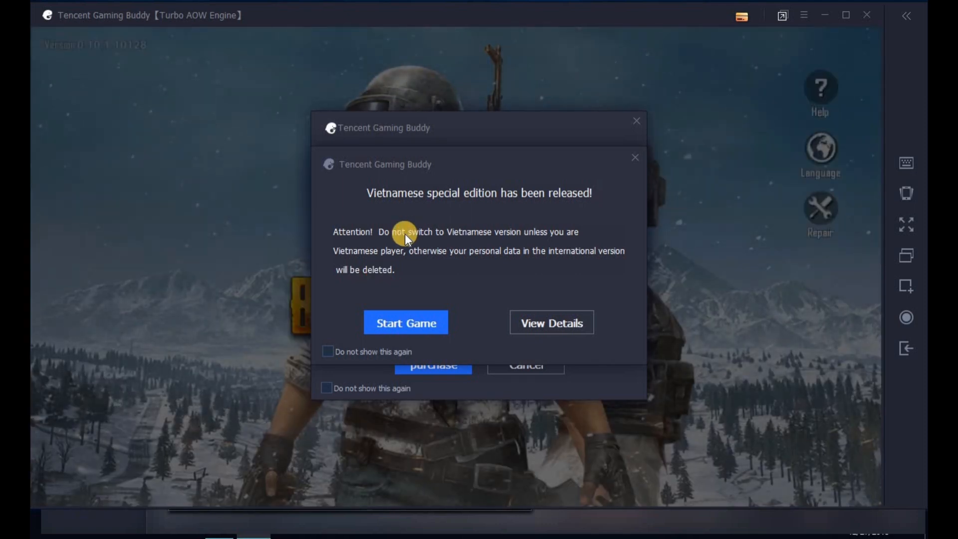
Step: Accept the Vietnamese-edition notice so PUBG MOBILE begins loading
{"action": "left_click", "coordinate": [405, 321]}
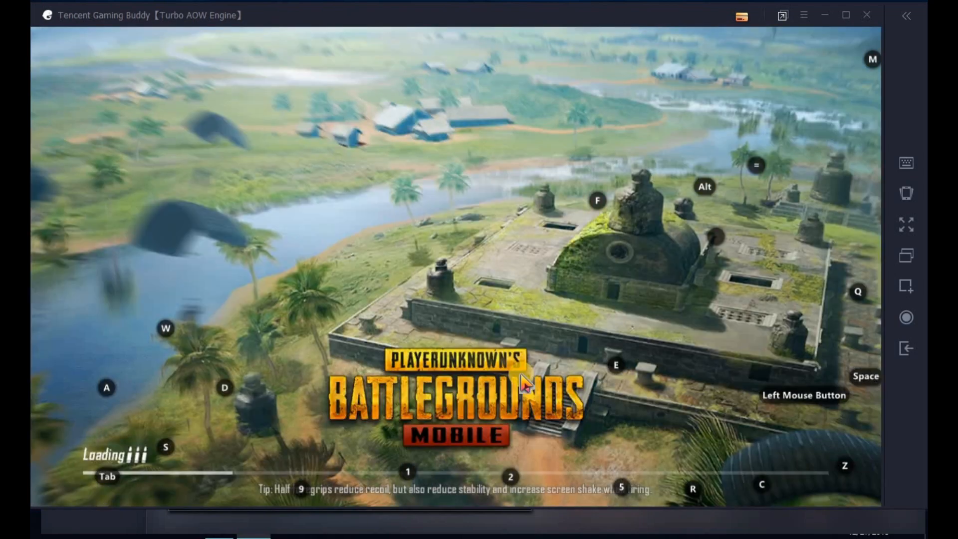
{"action": "mouse_move", "coordinate": [532, 390]}
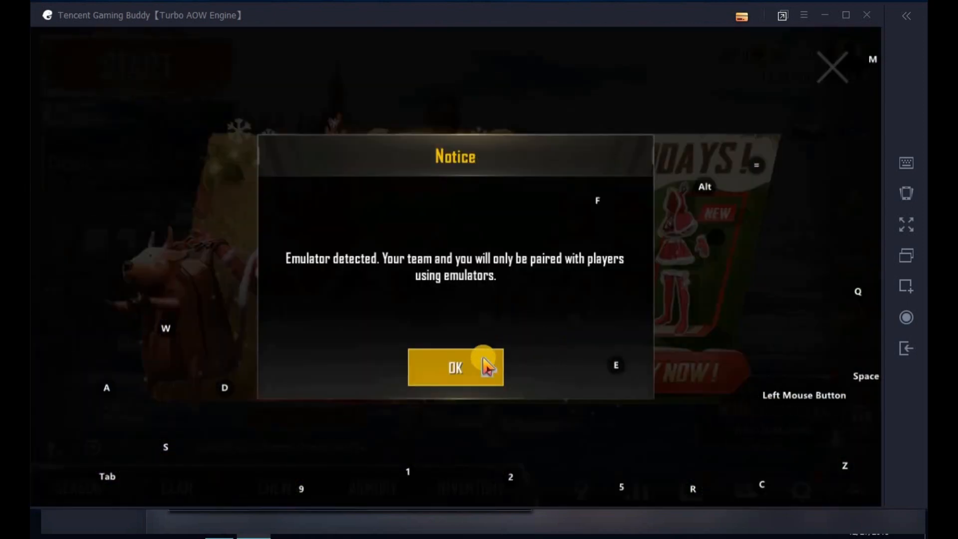
Step: Acknowledge the Emulator detected notice and view the player's profile data page from the lobby
{"action": "left_click", "coordinate": [455, 367]}
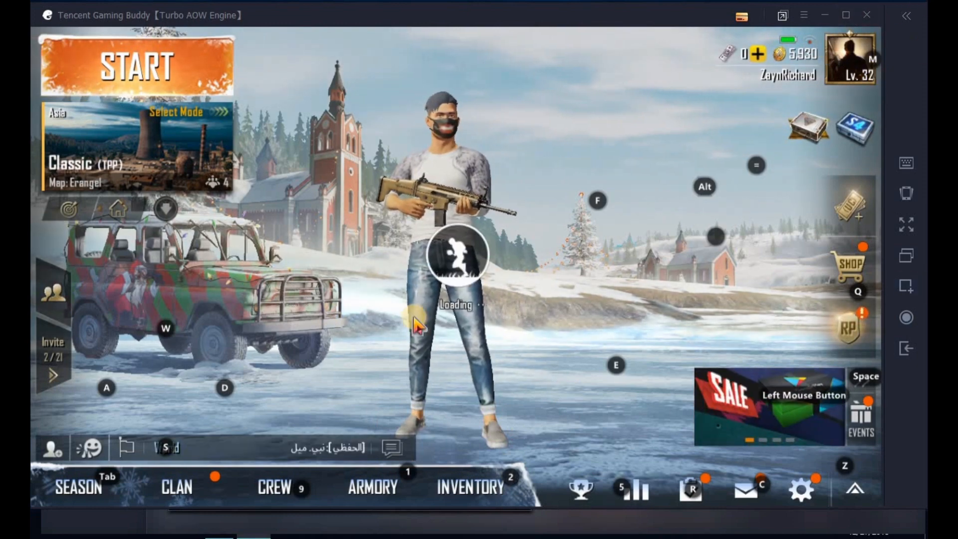
{"action": "left_click", "coordinate": [849, 59]}
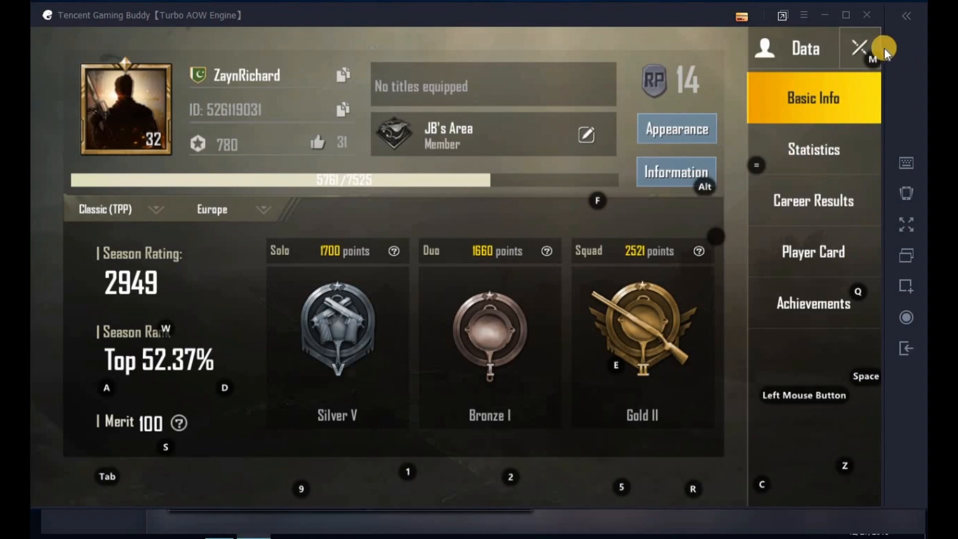